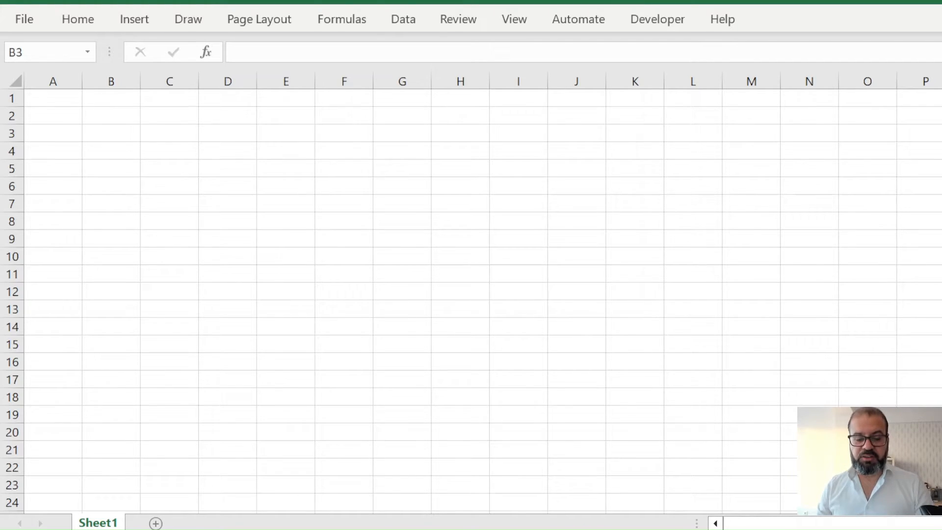
Enter the month title January in cell F1, then move to A2 for the header.
click(343, 99)
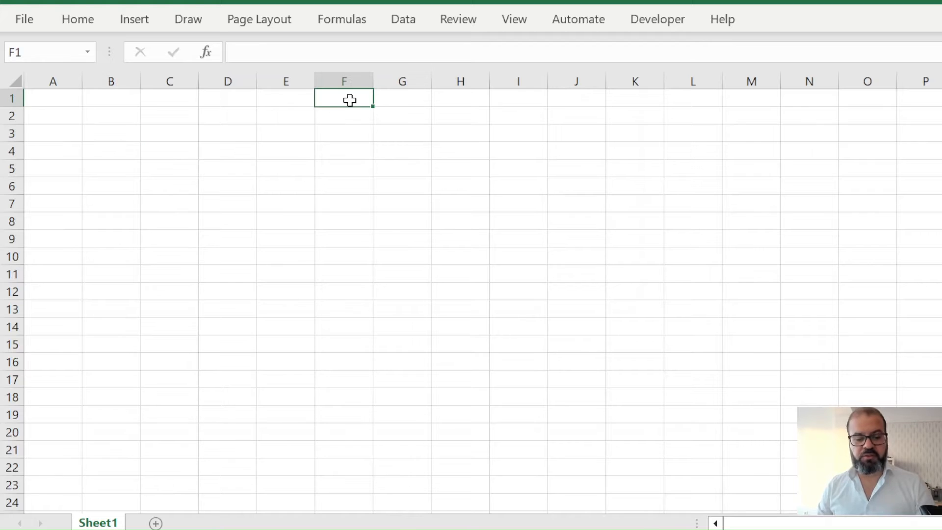
text(January)
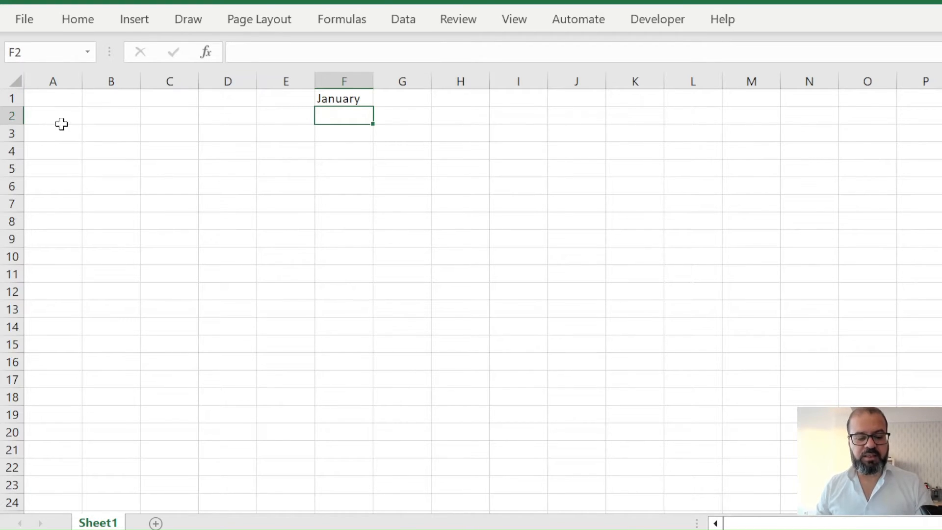
click(53, 116)
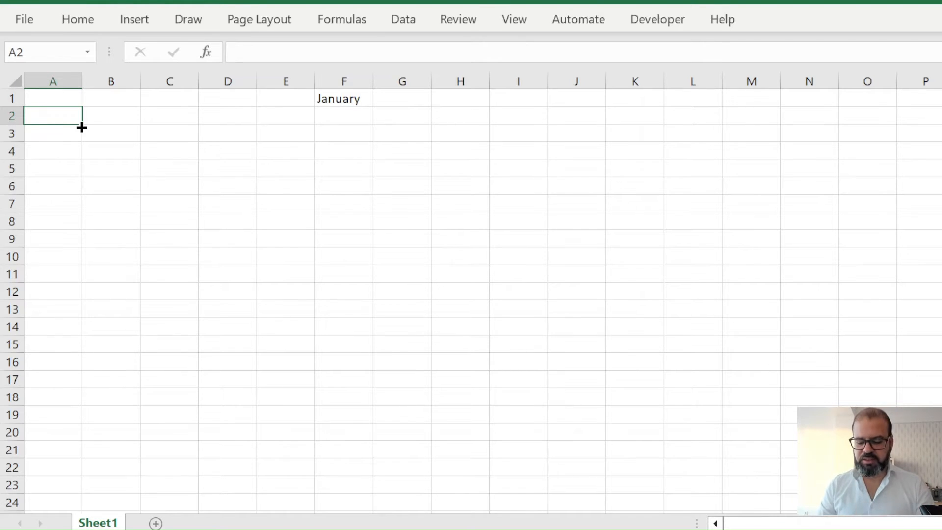
Enter =TEXT(COLUMN(),"DDDD") in A2 so row 2 shows weekday names from Sunday.
text(=tet)
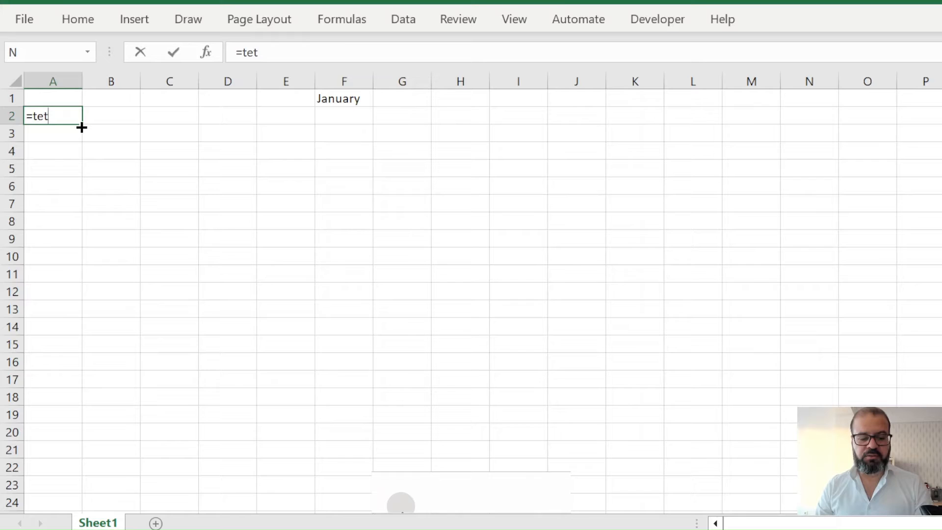
text(xt(c)
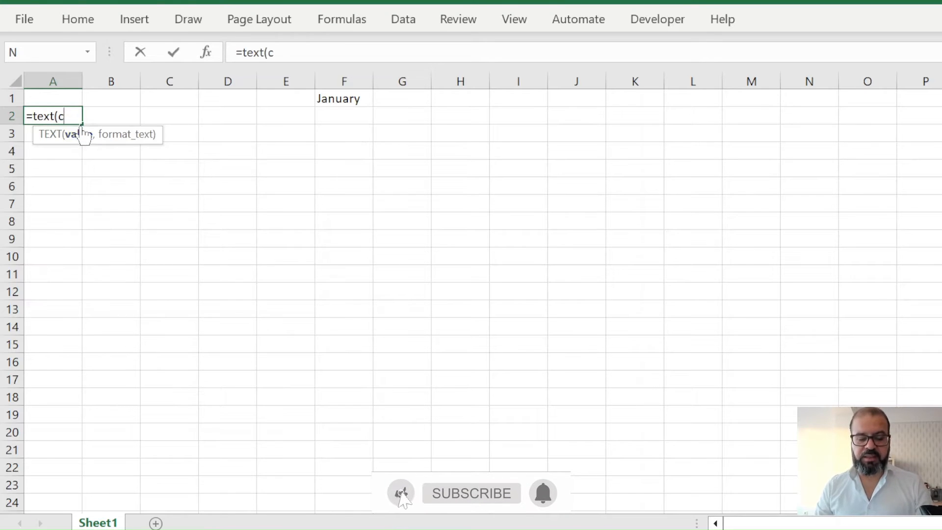
text(olumn()
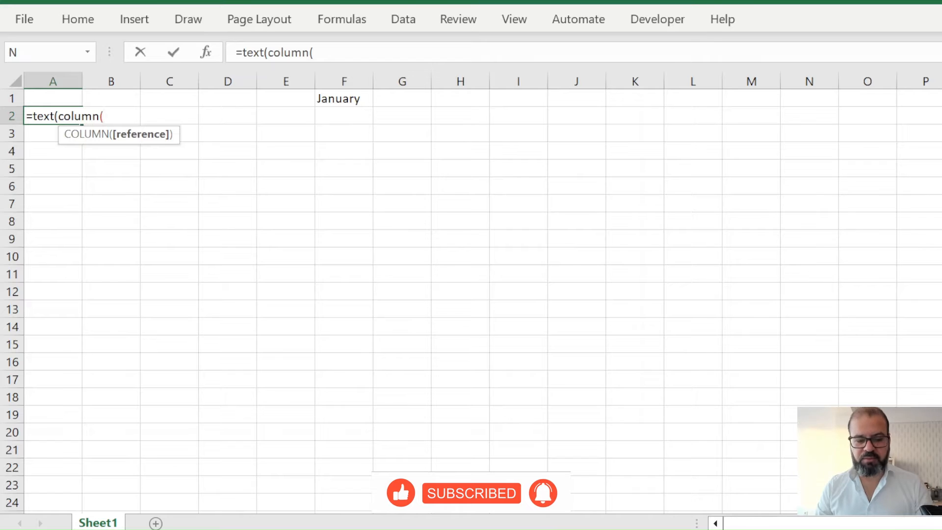
text(),)
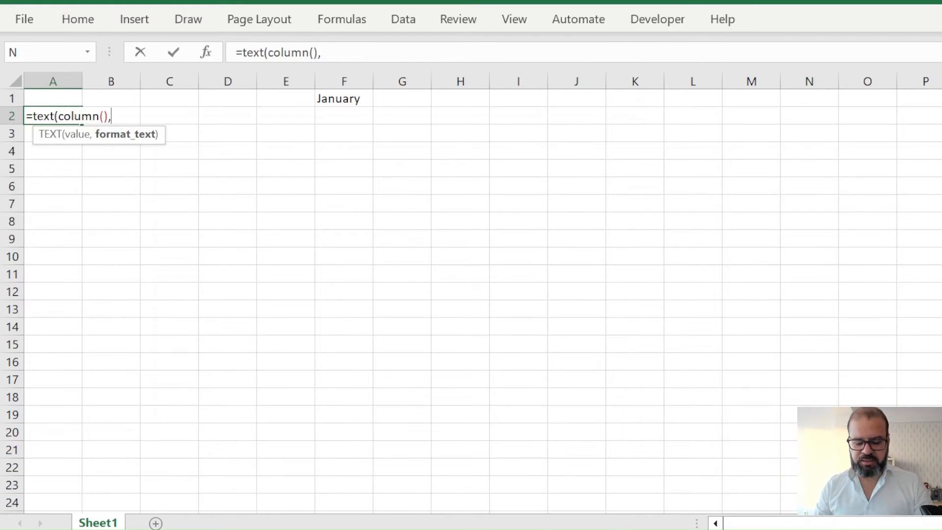
text("DDDD)
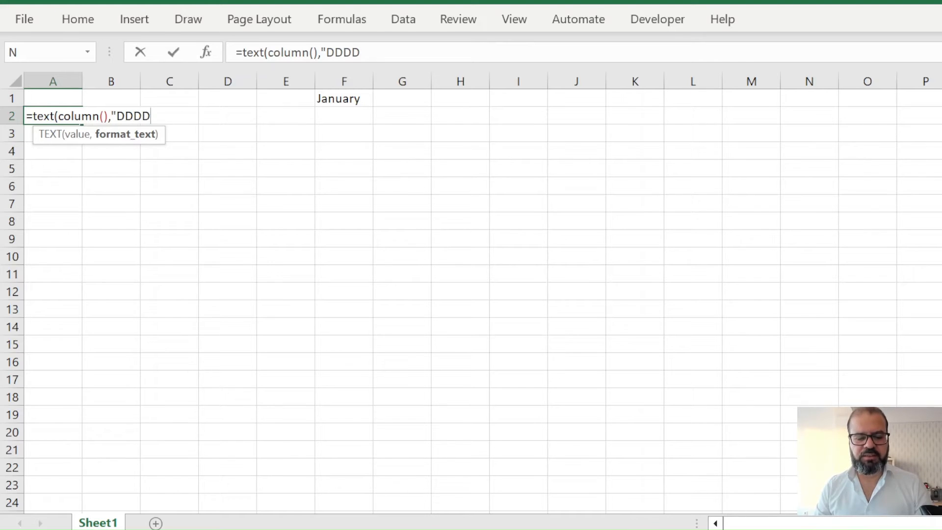
text("))
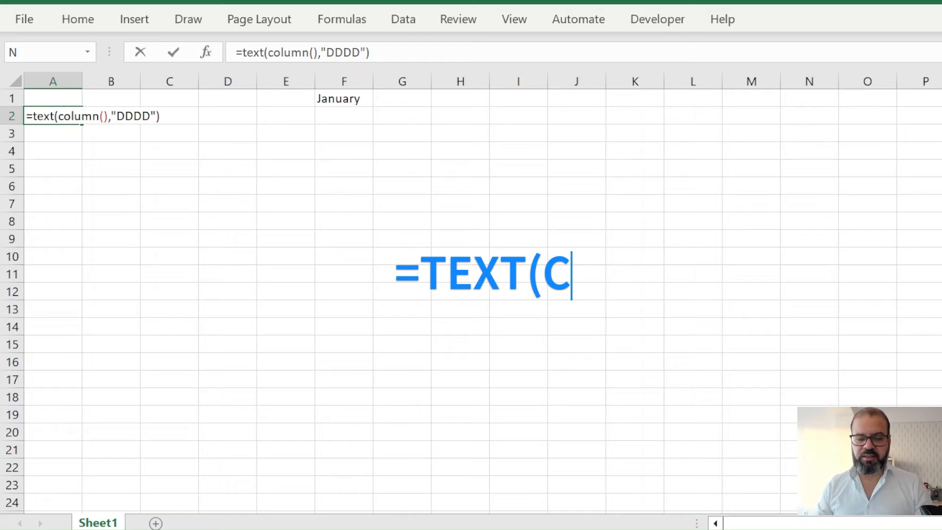
key(Return)
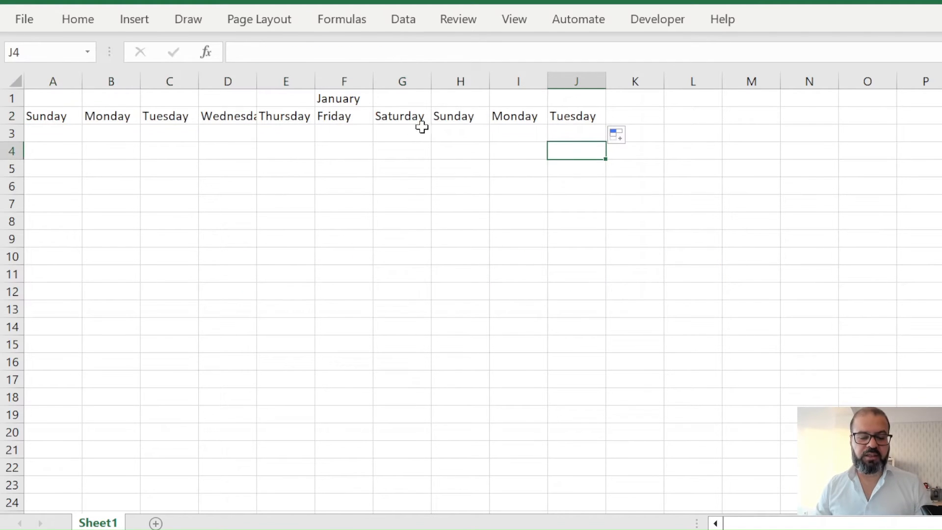
Delete the repeated weekday columns H:J, autofit the columns, and select A3 for the first date.
click(460, 116)
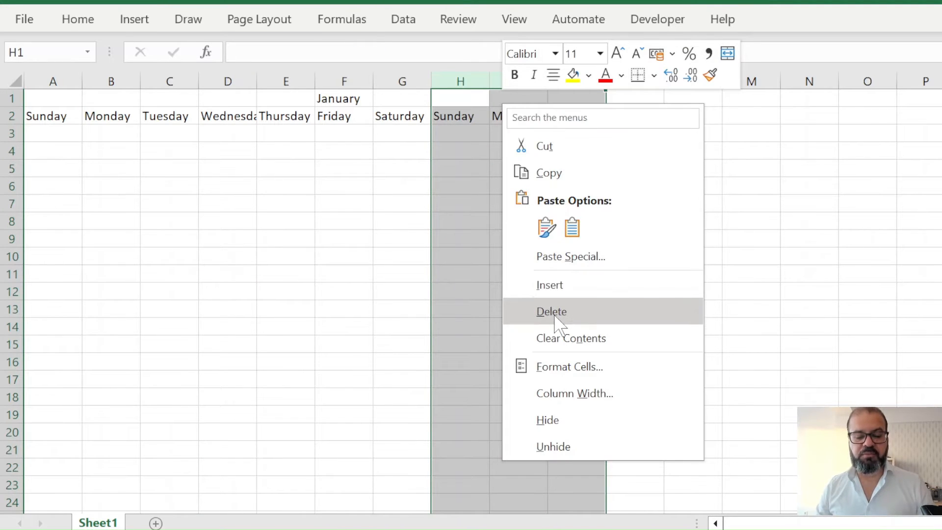
click(551, 311)
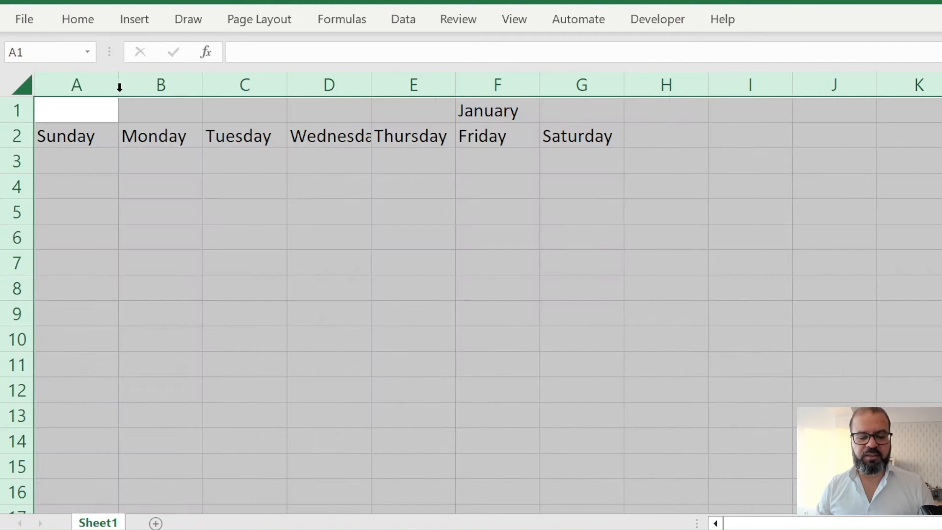
click(471, 110)
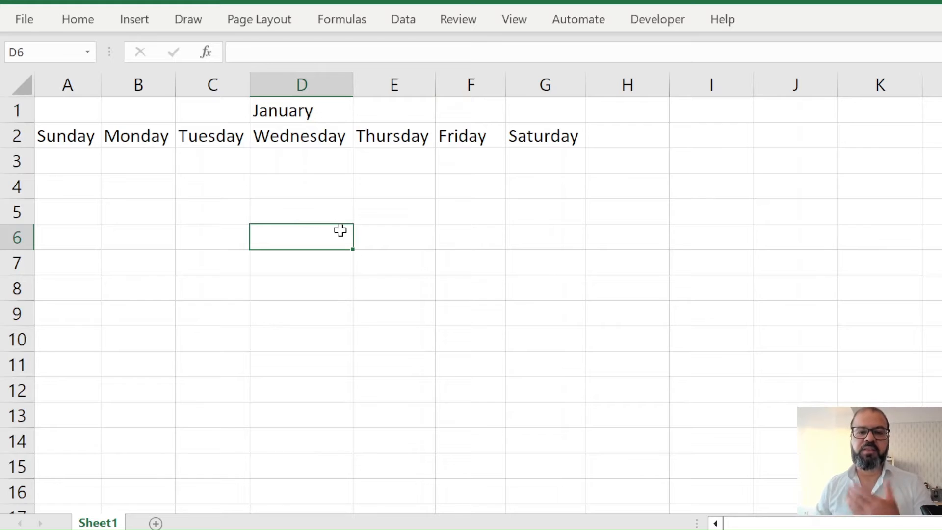
click(67, 161)
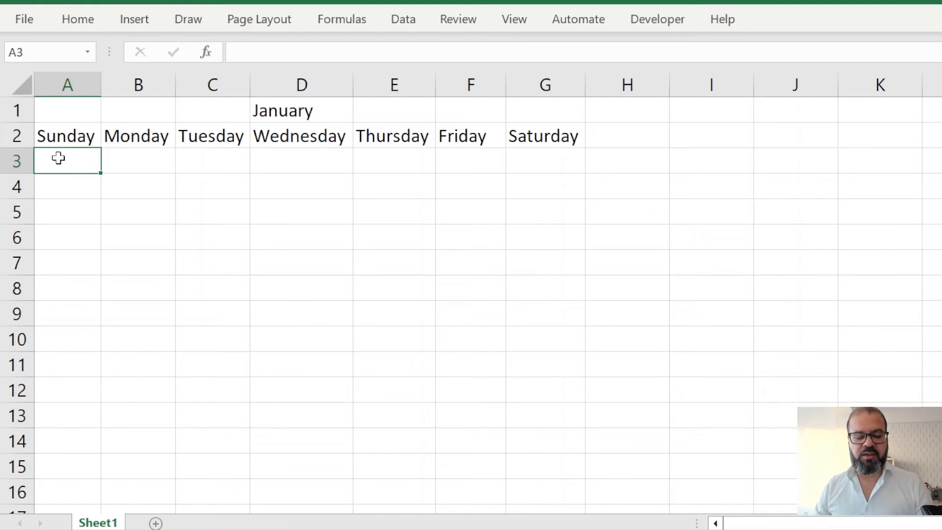
mouse_move(226, 178)
text(1)
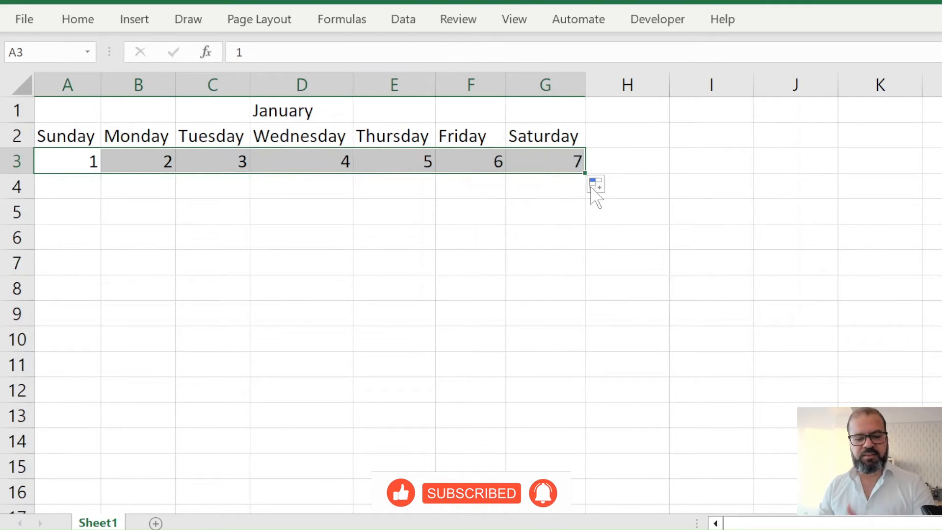
Fill the second week 8–14 across row 5 as a series and start the third week with 15.
click(68, 212)
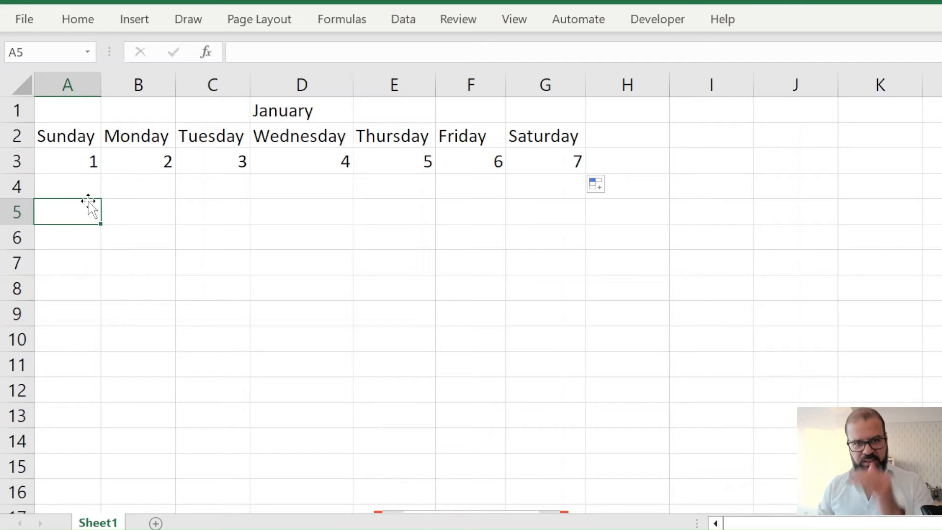
text(8)
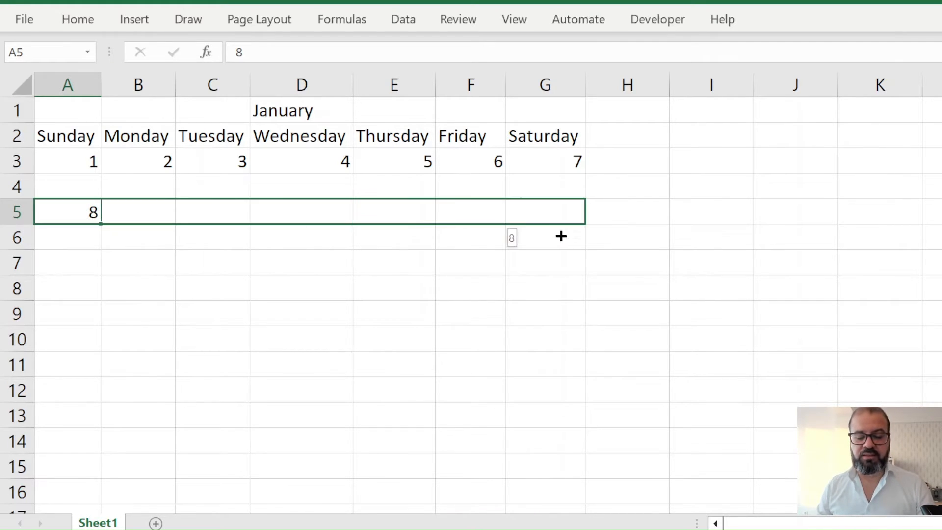
click(602, 236)
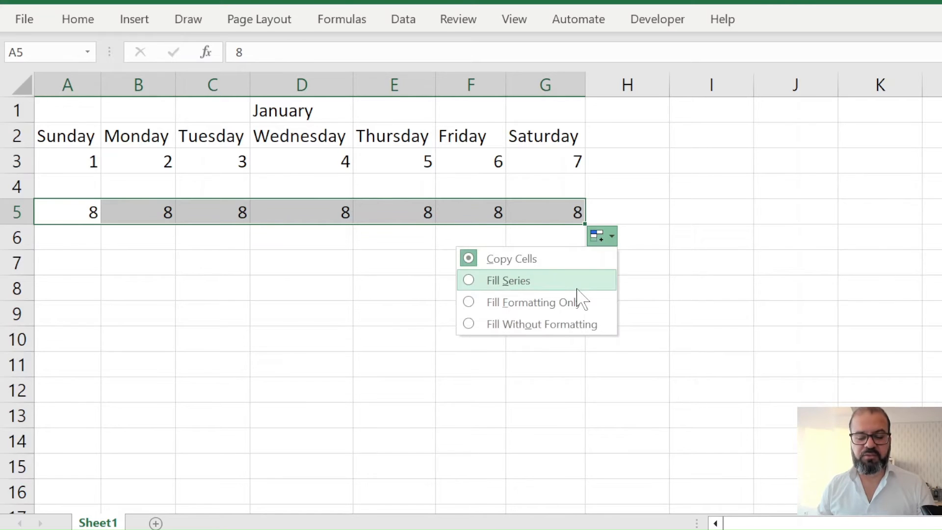
click(508, 280)
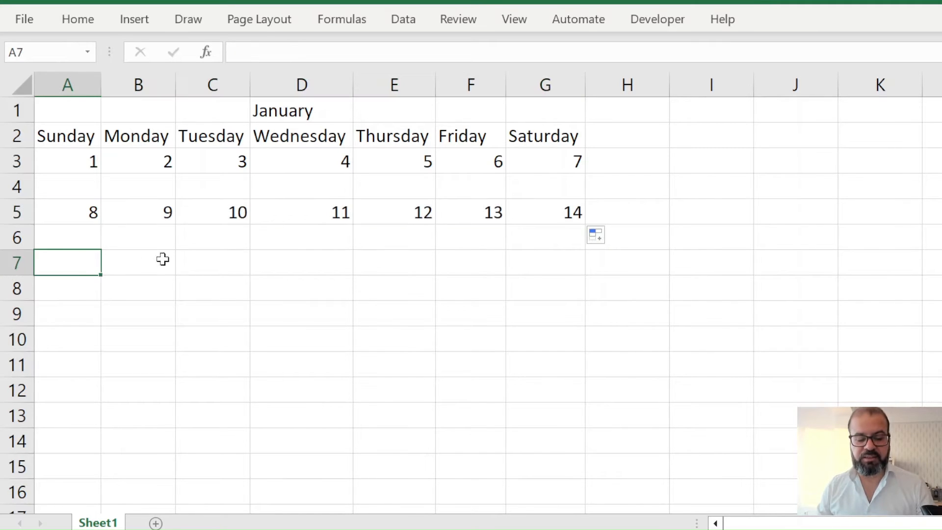
text(15)
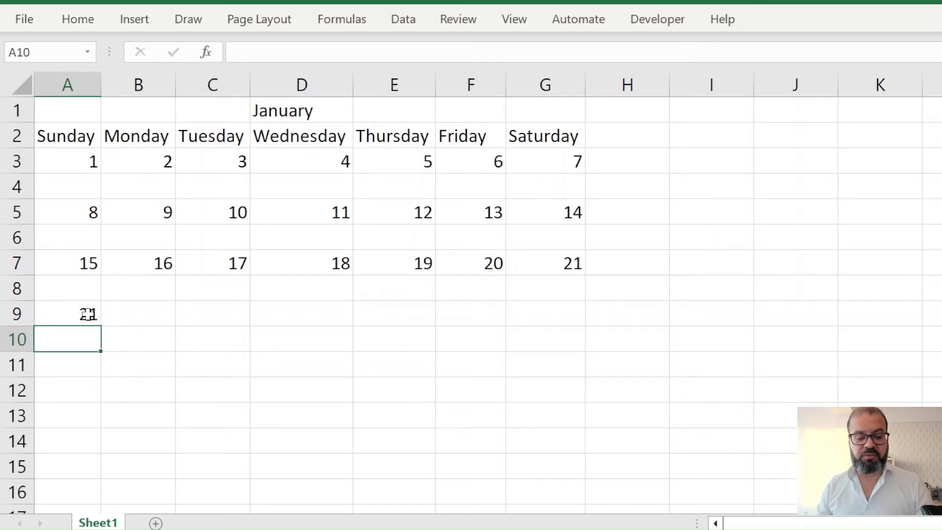
Fill the fourth and fifth weeks as increasing series ending at 31, then select the whole grid.
click(67, 314)
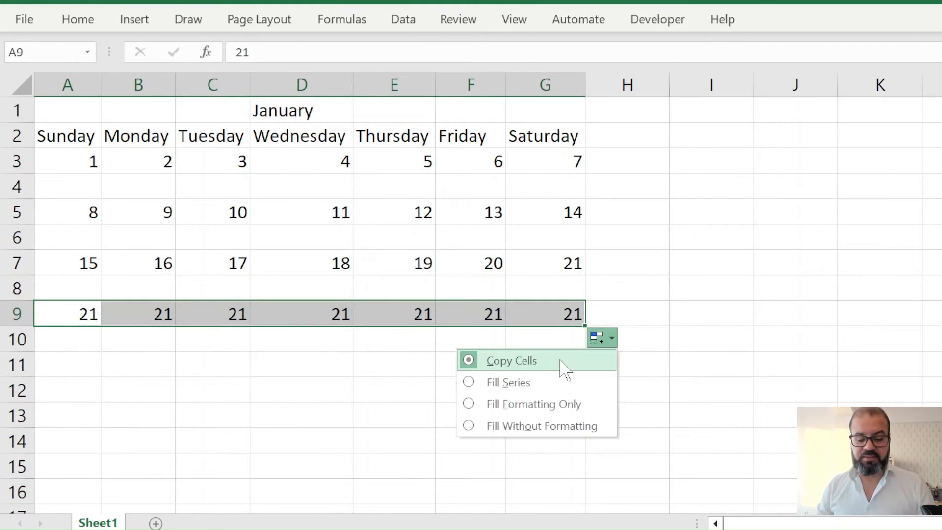
click(508, 382)
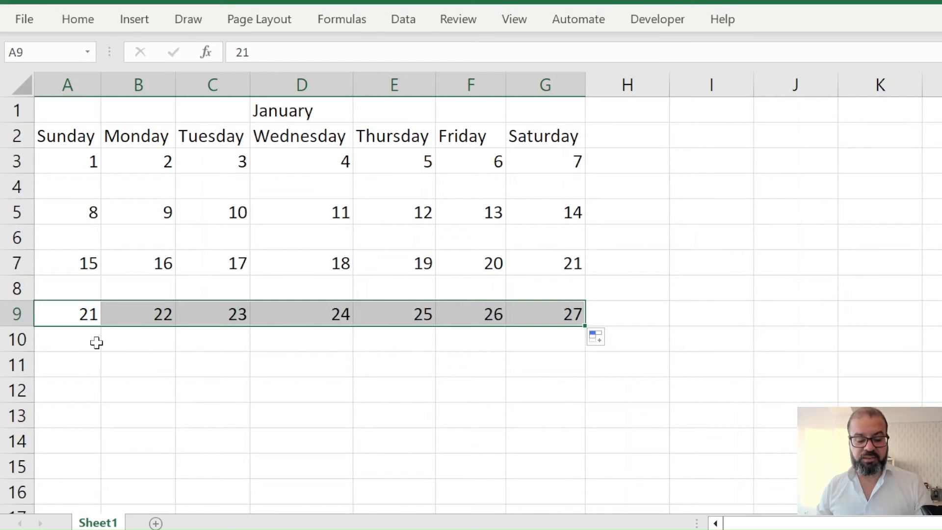
click(67, 314)
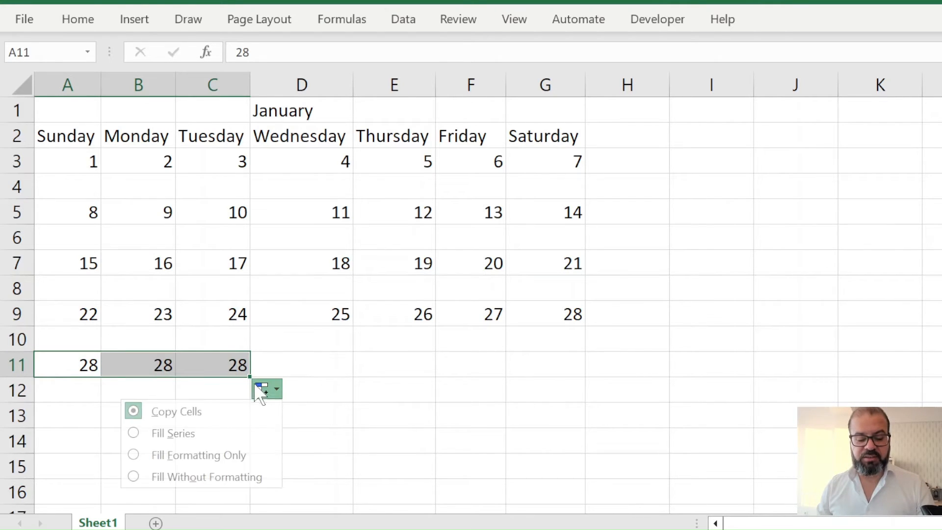
click(172, 432)
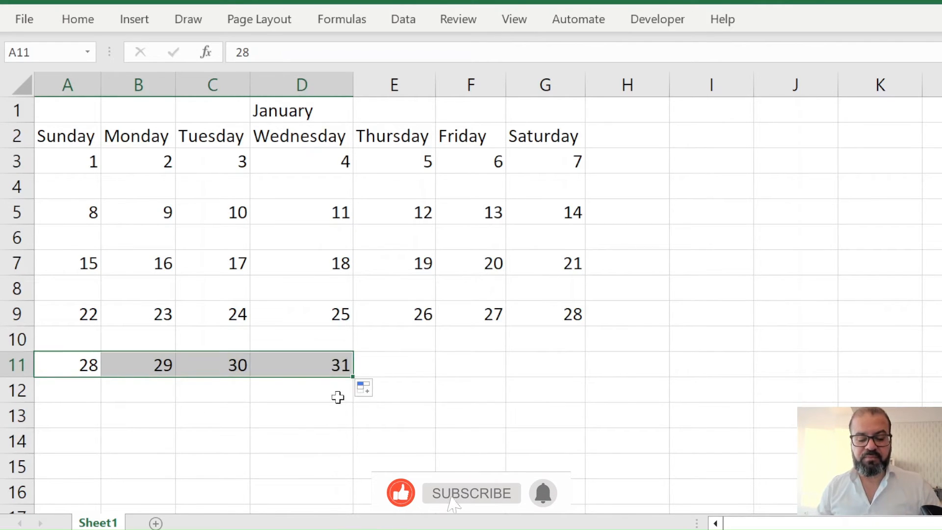
click(470, 389)
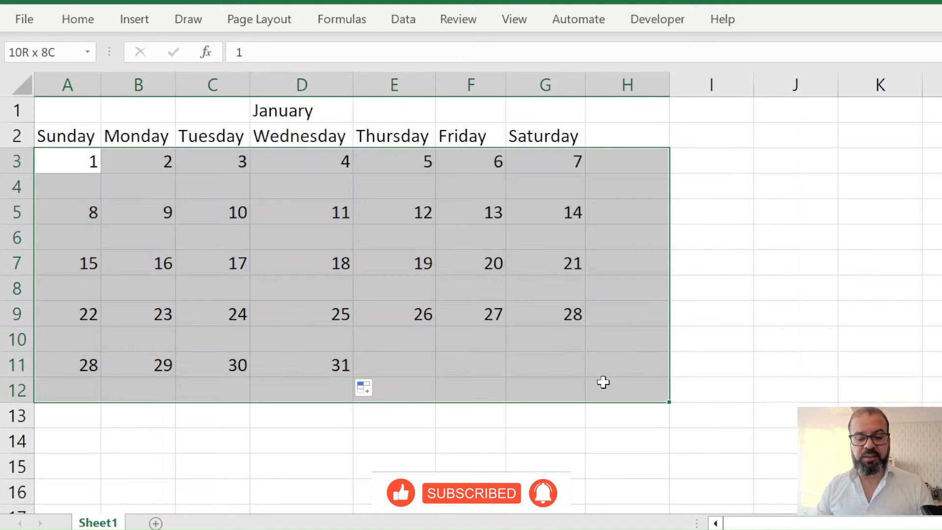
Center the calendar text and widen the day columns from the Home ribbon.
click(78, 19)
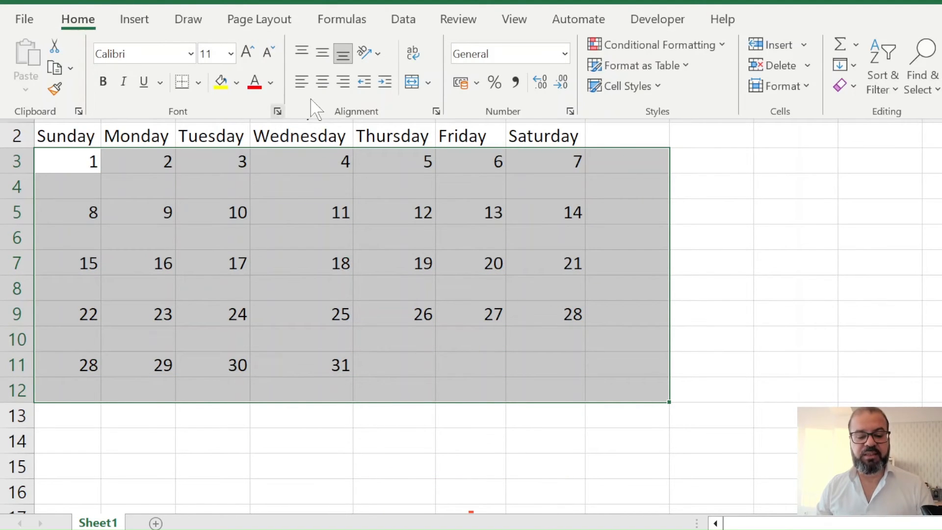
click(393, 340)
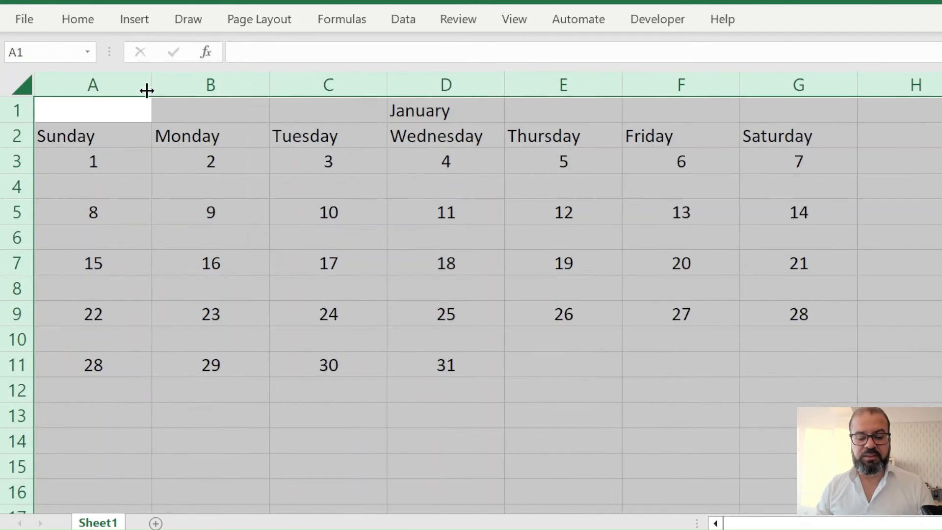
click(328, 263)
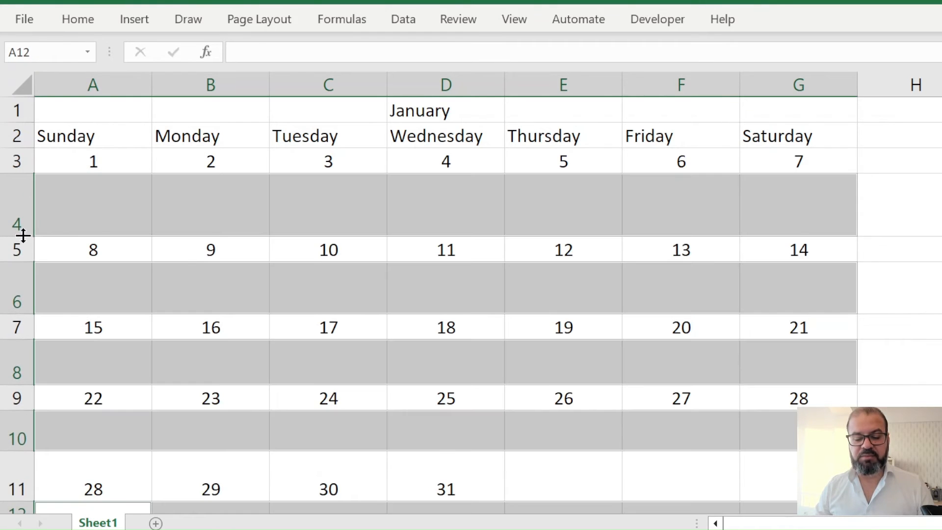
Apply a light blue theme fill to the note rows under each week.
scroll(down, 3)
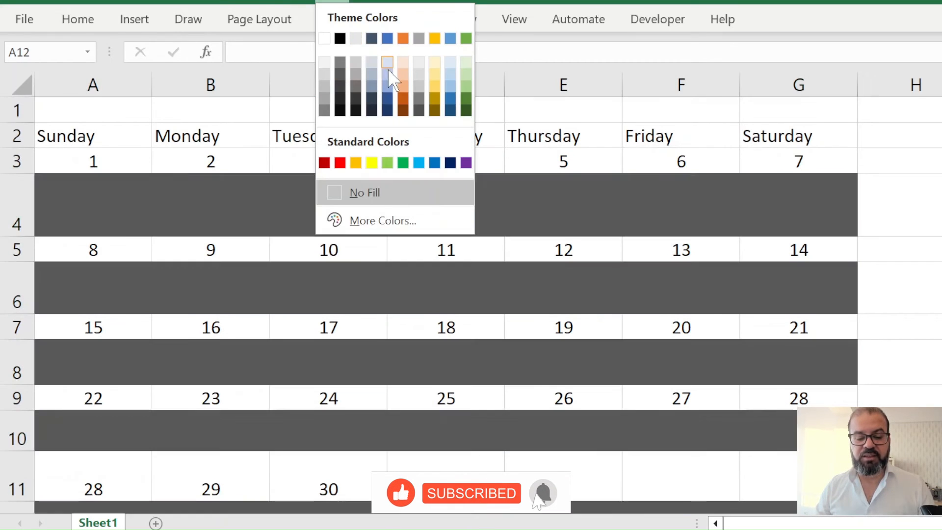
click(387, 62)
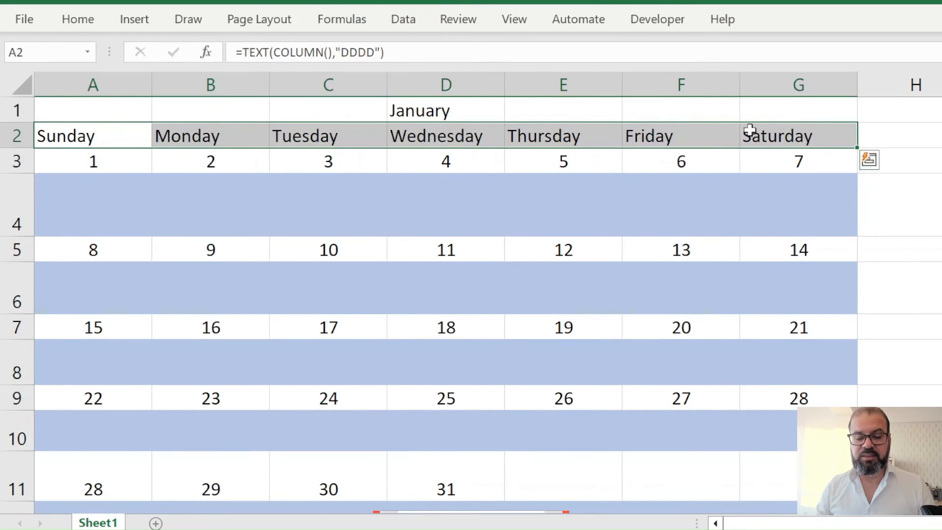
Fill the Sunday–Saturday header row navy with white text, then select the A3:G12 grid.
click(77, 19)
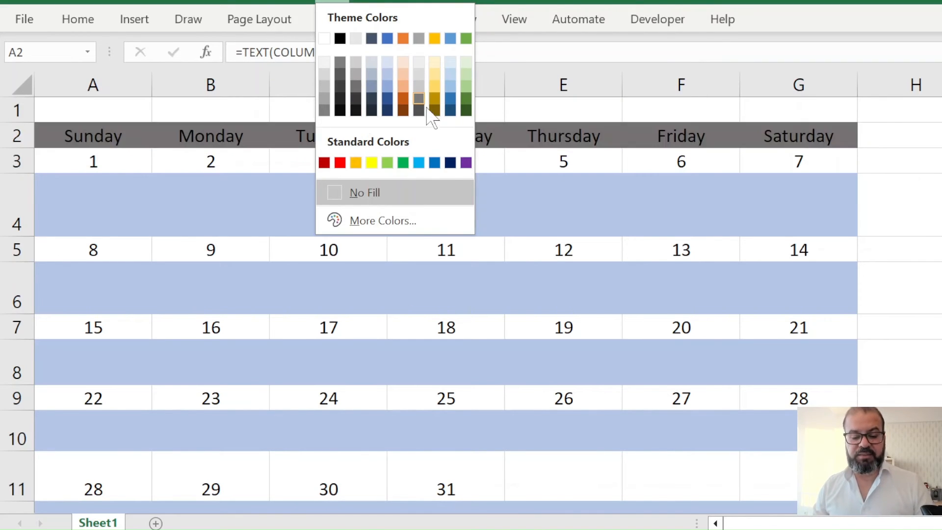
click(418, 110)
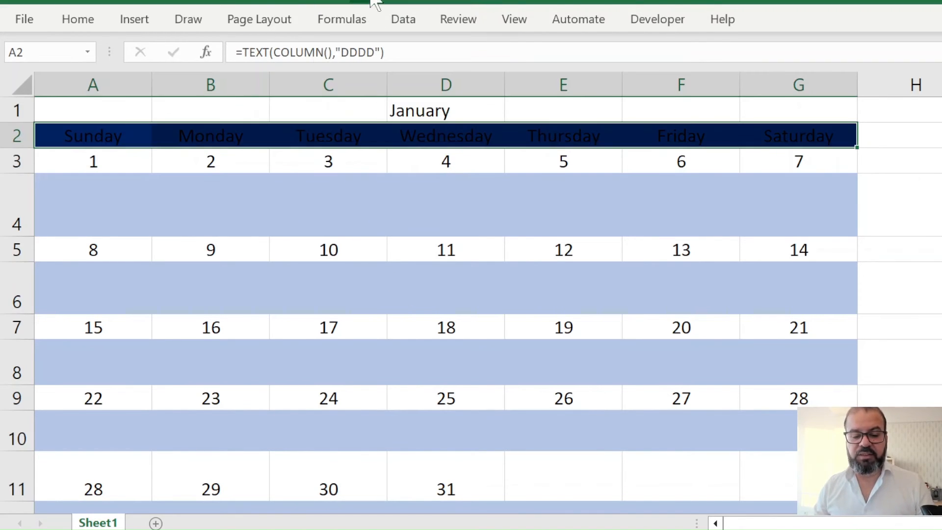
click(446, 205)
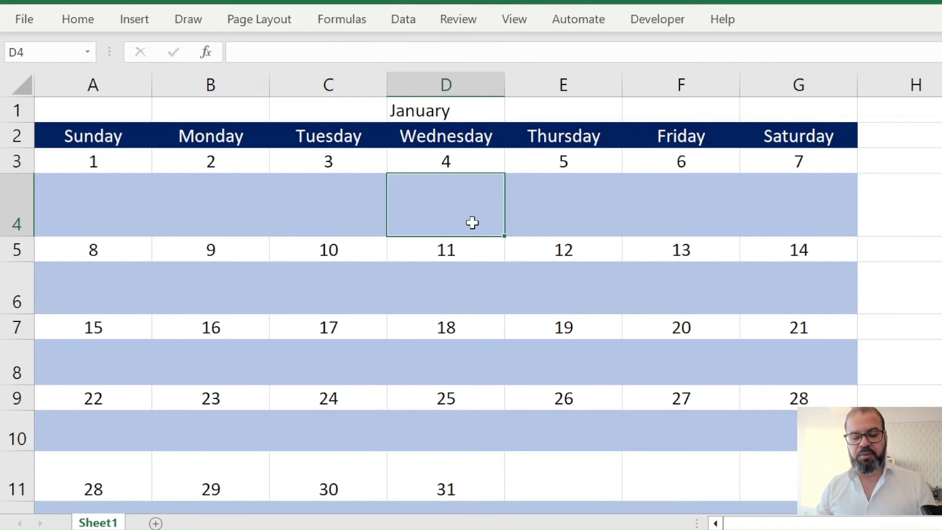
click(94, 204)
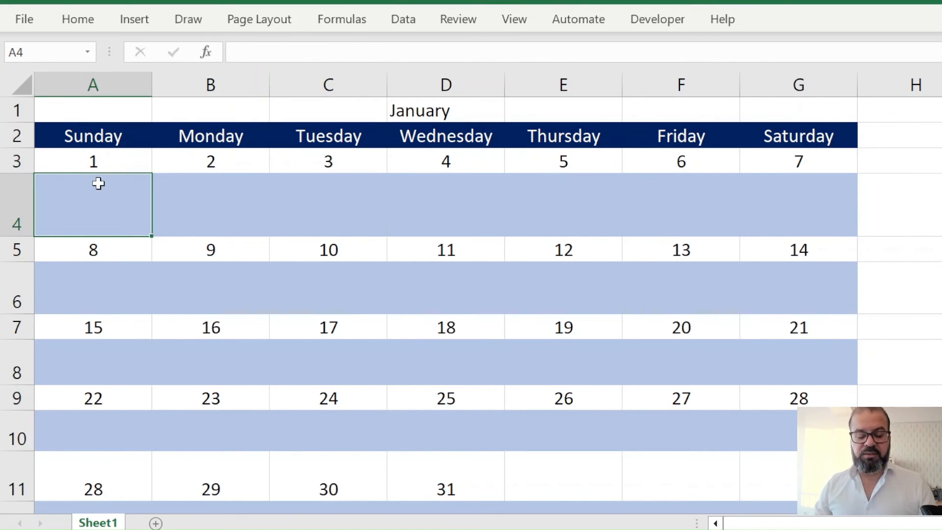
drag(93, 204, 563, 204)
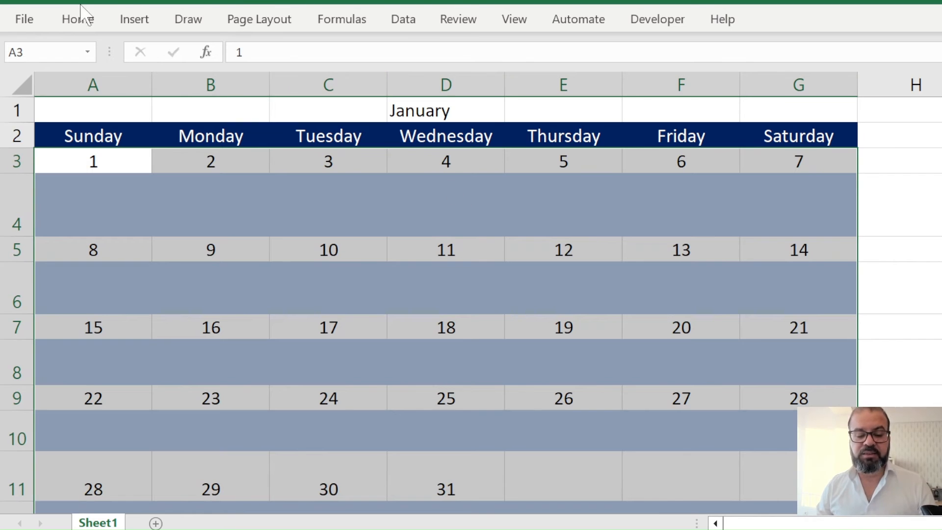
Apply All Borders to the A3:G12 date and note cells and deselect to view the grid.
click(77, 19)
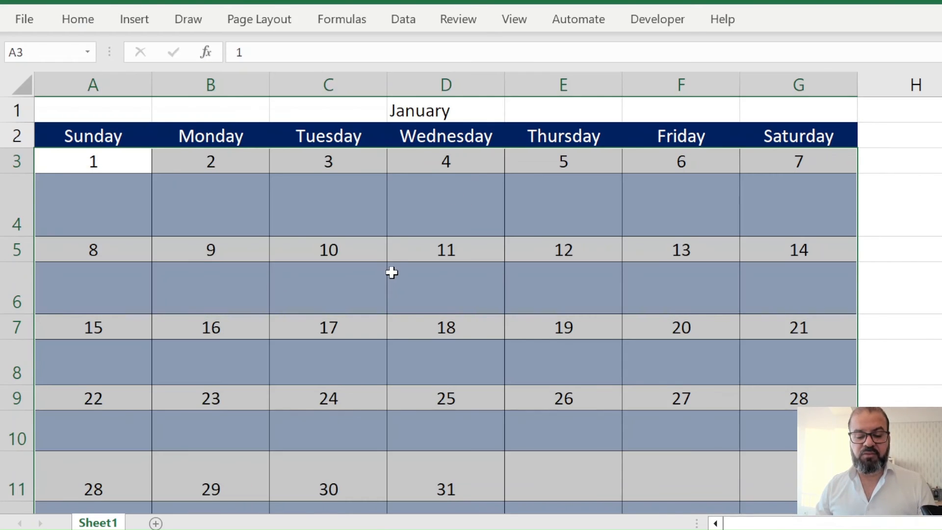
click(328, 249)
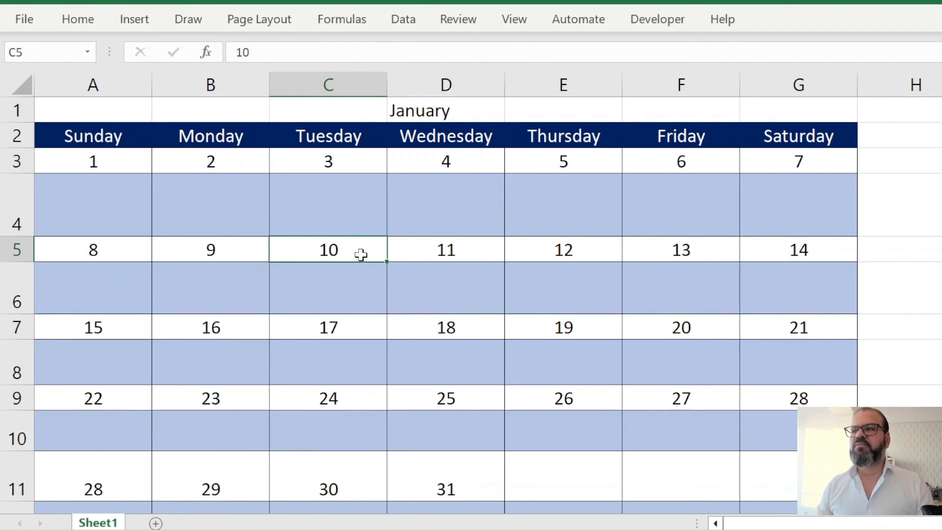
click(93, 205)
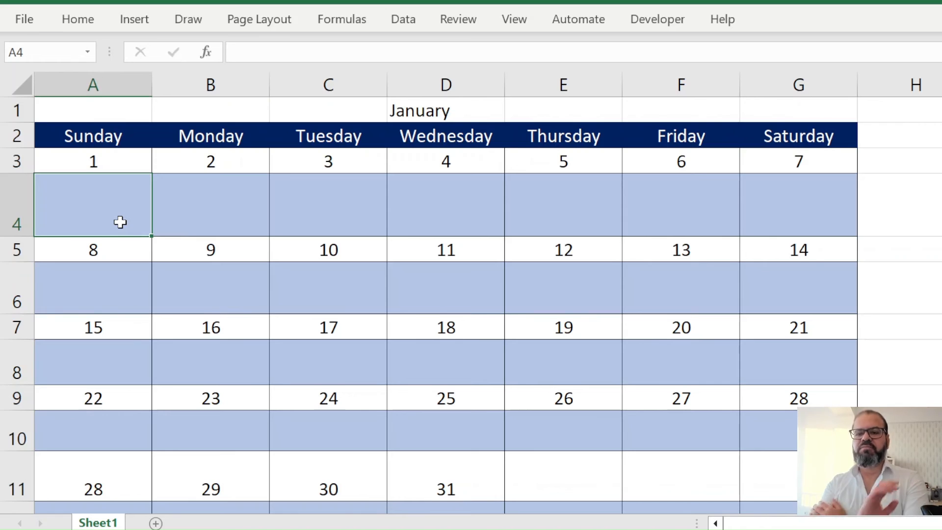